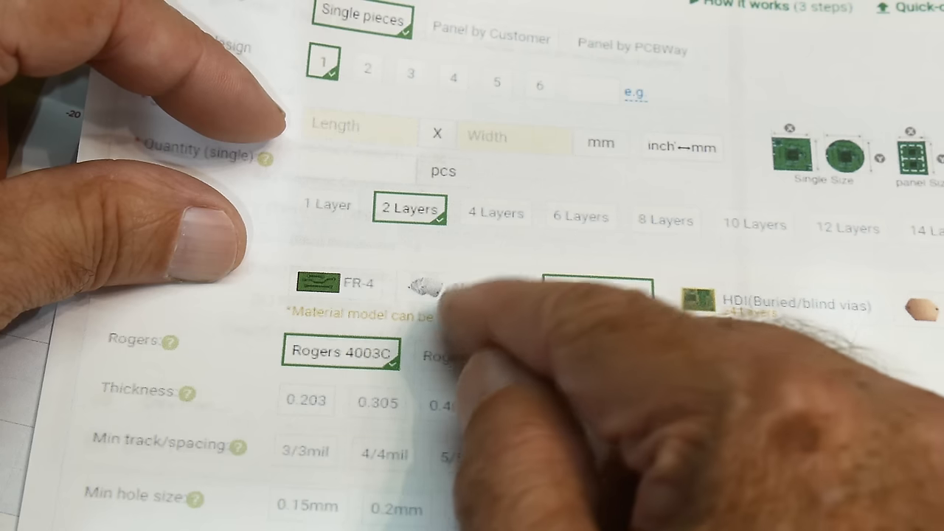
{"action": "left_click", "coordinate": [597, 294]}
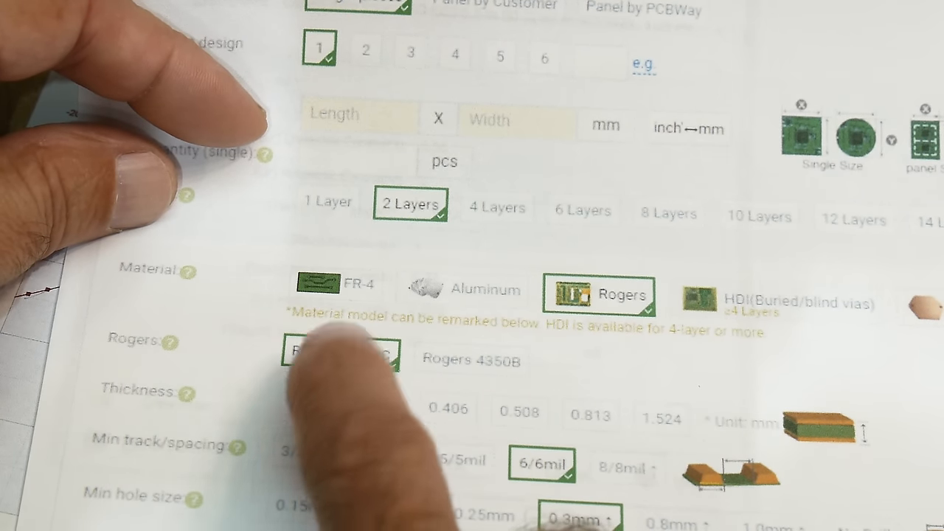
{"action": "left_click", "coordinate": [339, 353]}
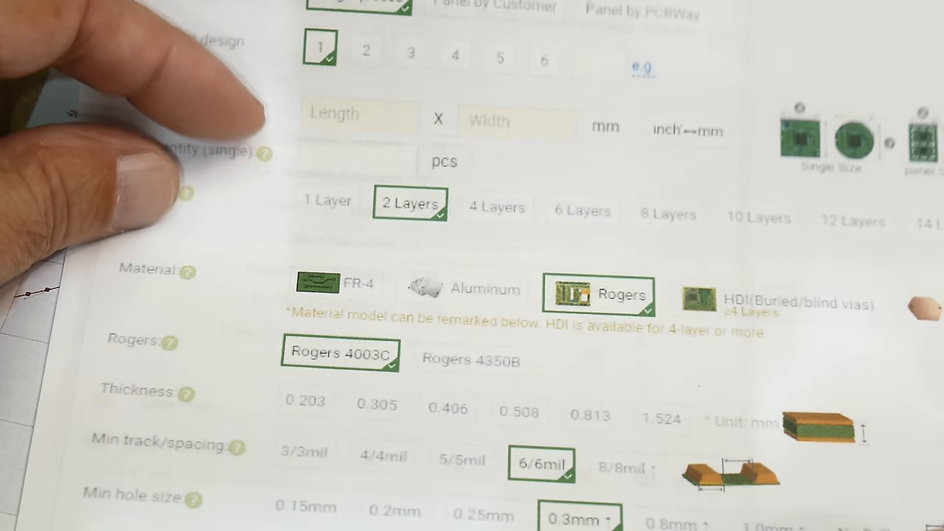
{"action": "scroll", "scroll_direction": "down", "scroll_amount": 3}
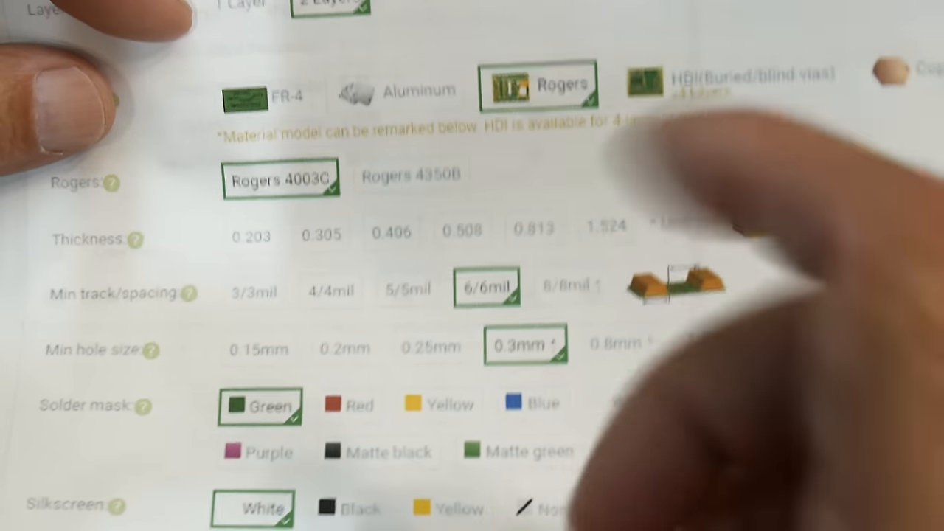